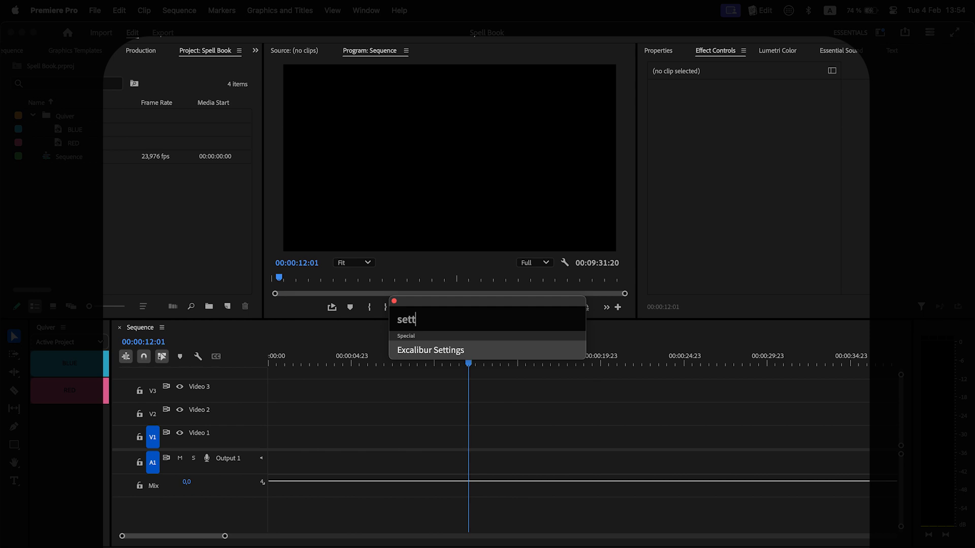
# - Review the Excalibur Settings dialog for comparison and dismiss it
pyautogui.click(430, 349)
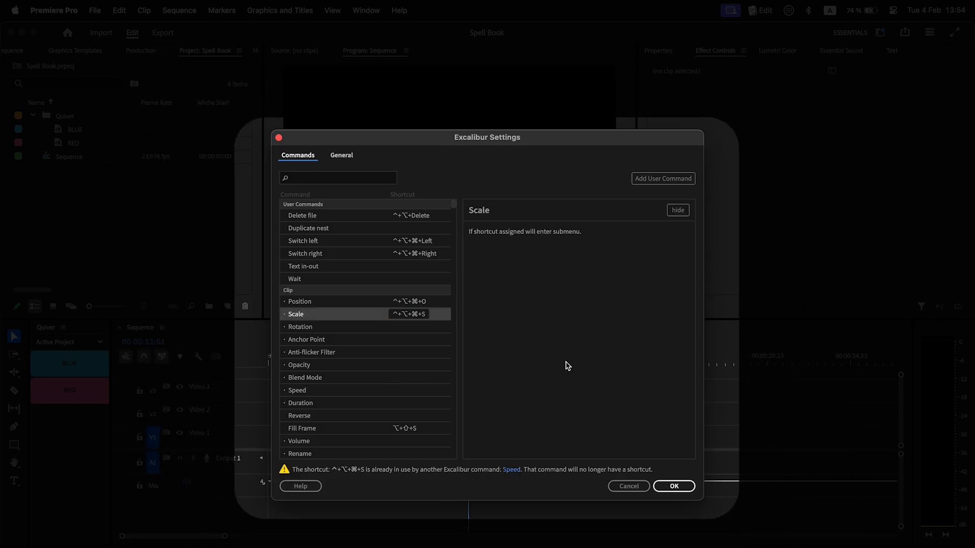
pyautogui.click(674, 486)
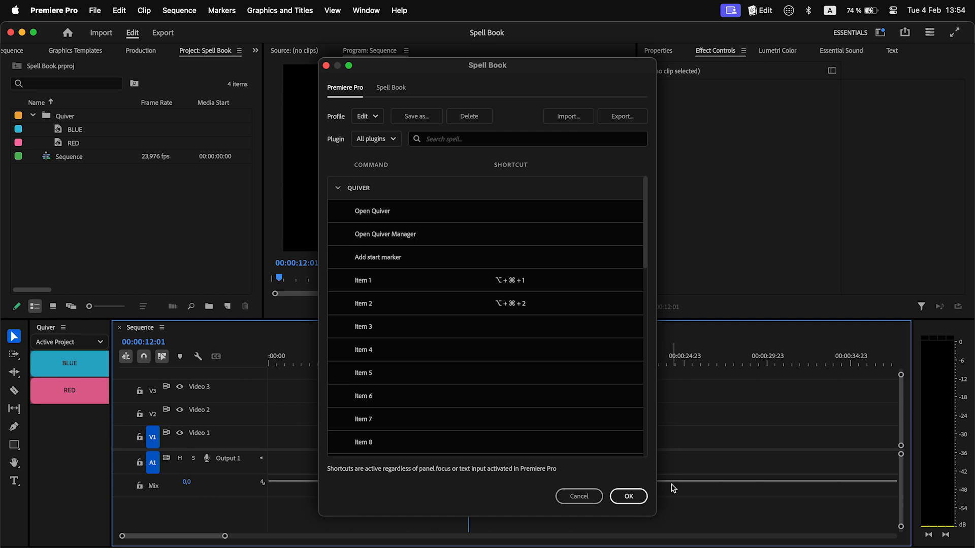
pyautogui.click(628, 496)
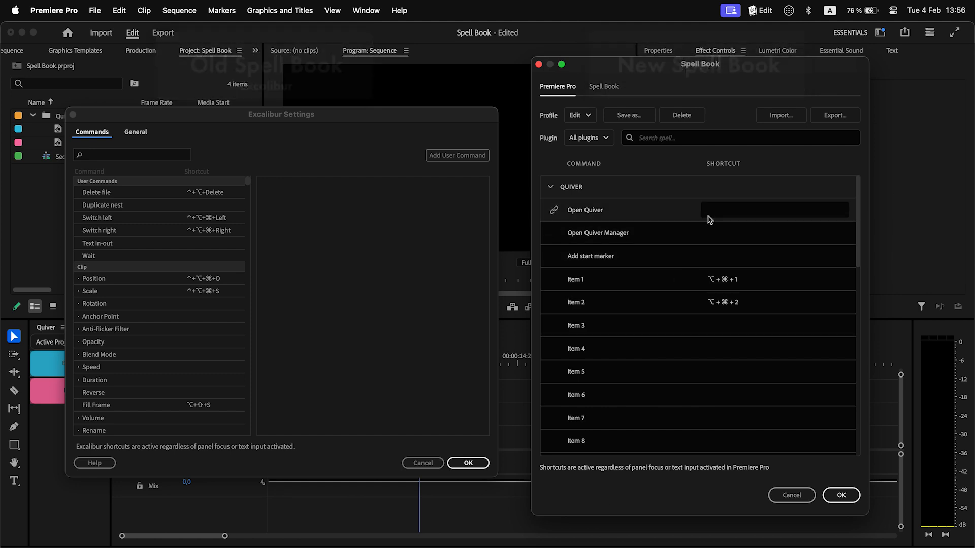
pyautogui.click(774, 209)
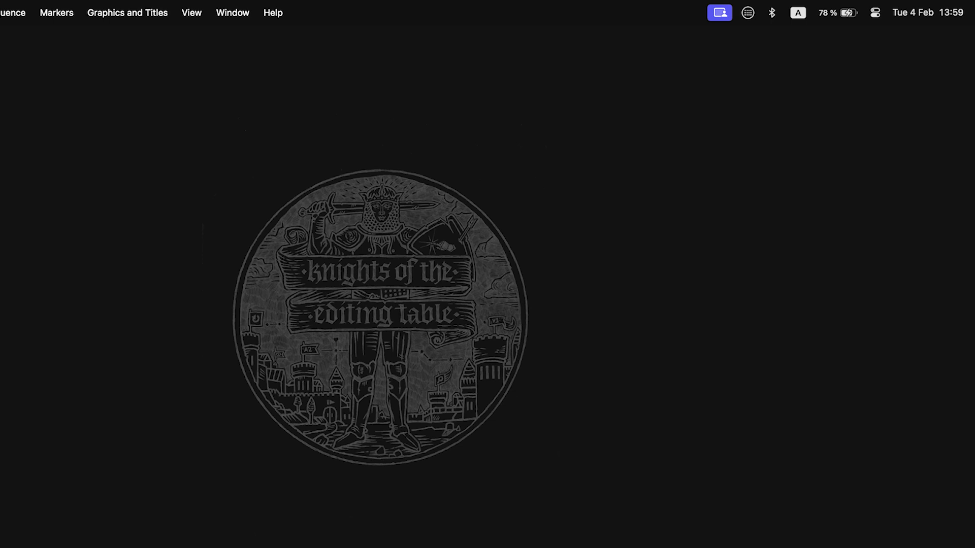
pyautogui.click(705, 14)
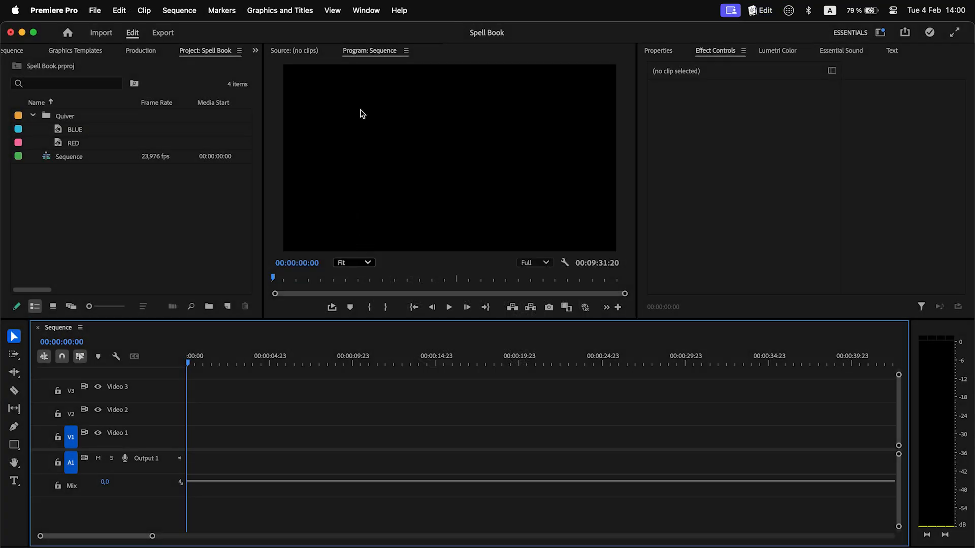
# - Launch Spell Book from Extensions and show its shortcut manager command list
pyautogui.click(365, 10)
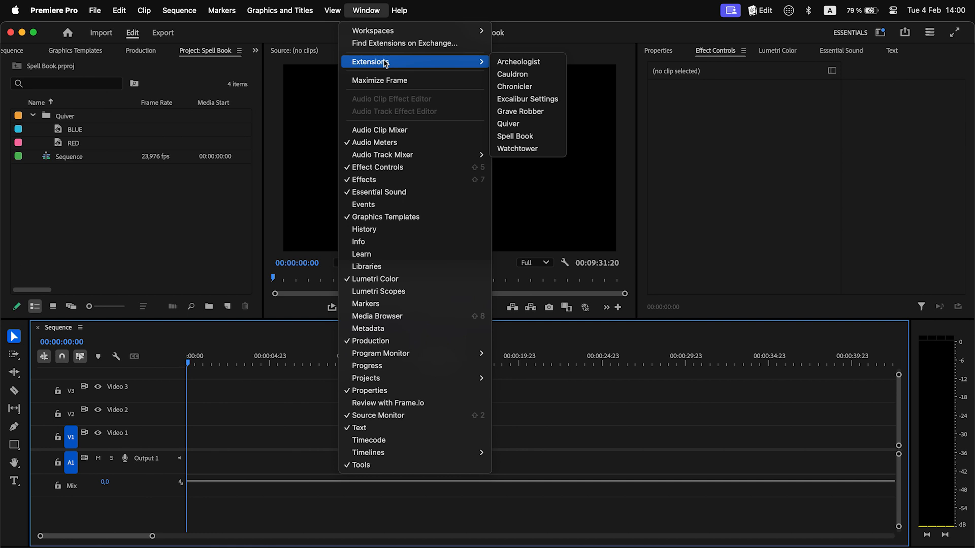
pyautogui.moveTo(514, 136)
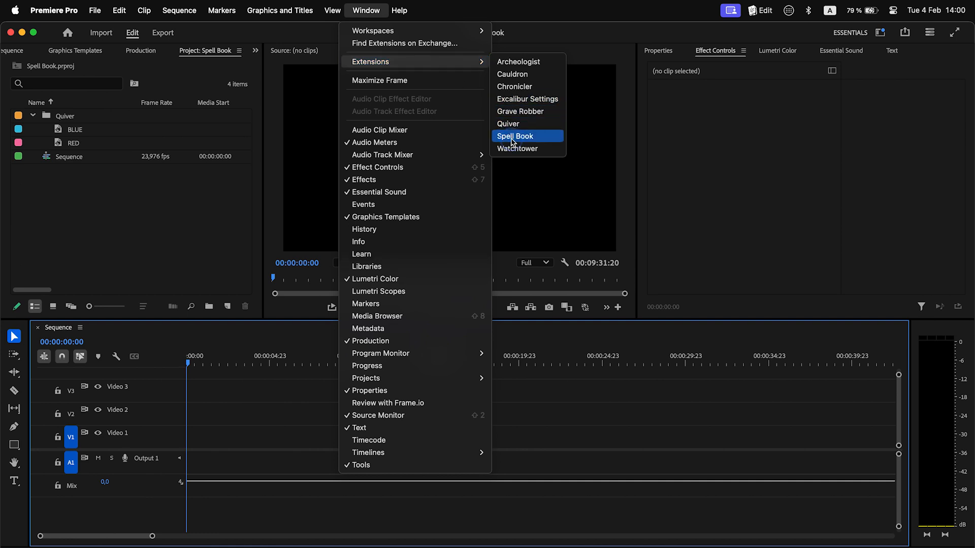
pyautogui.click(515, 136)
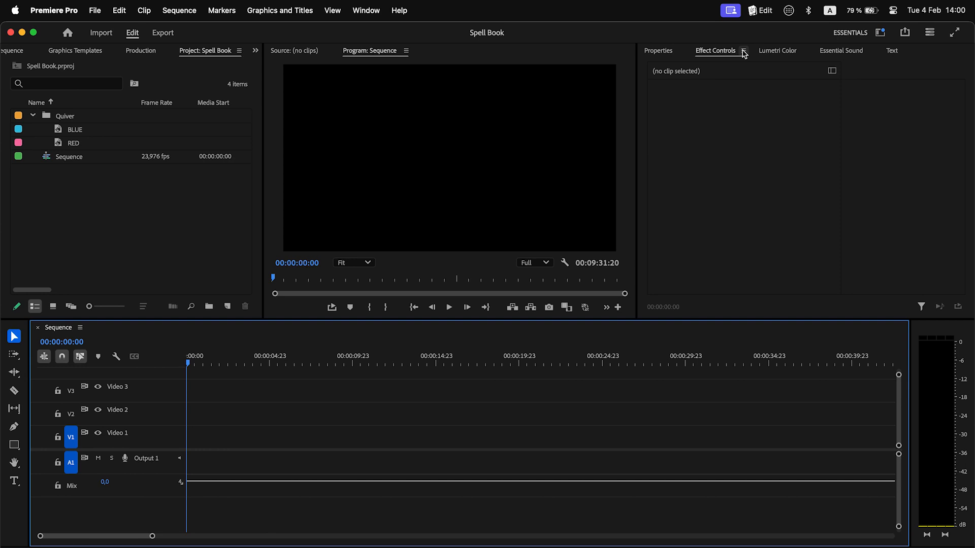
pyautogui.click(765, 10)
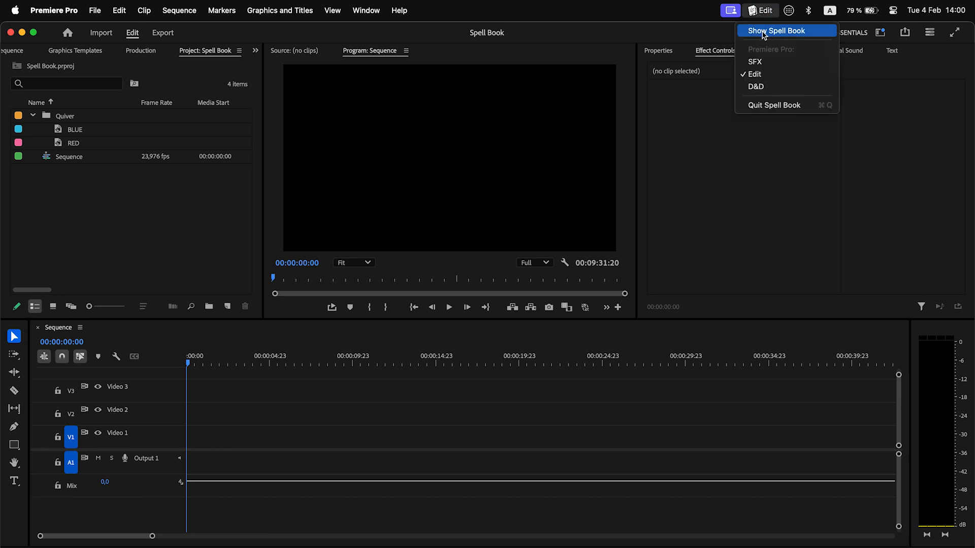
pyautogui.click(776, 31)
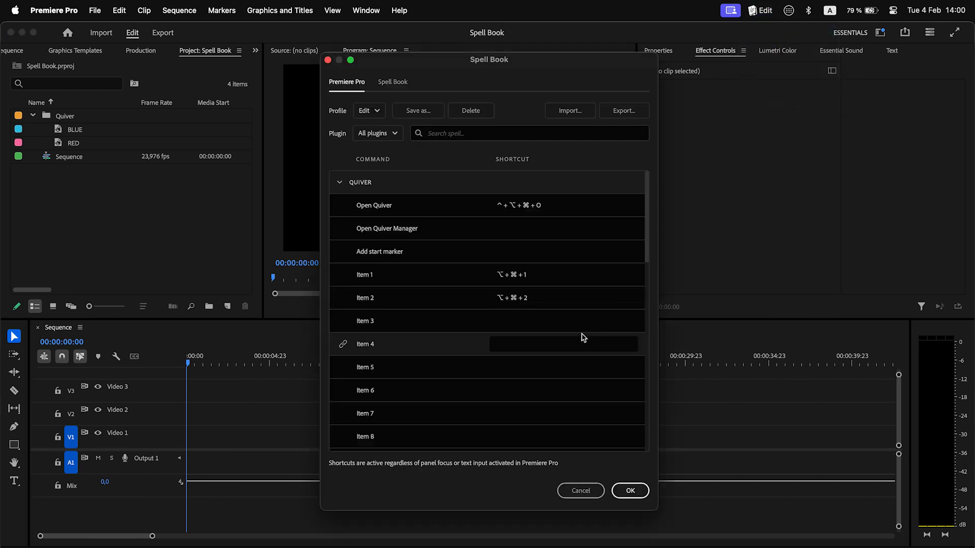
pyautogui.scroll(-3)
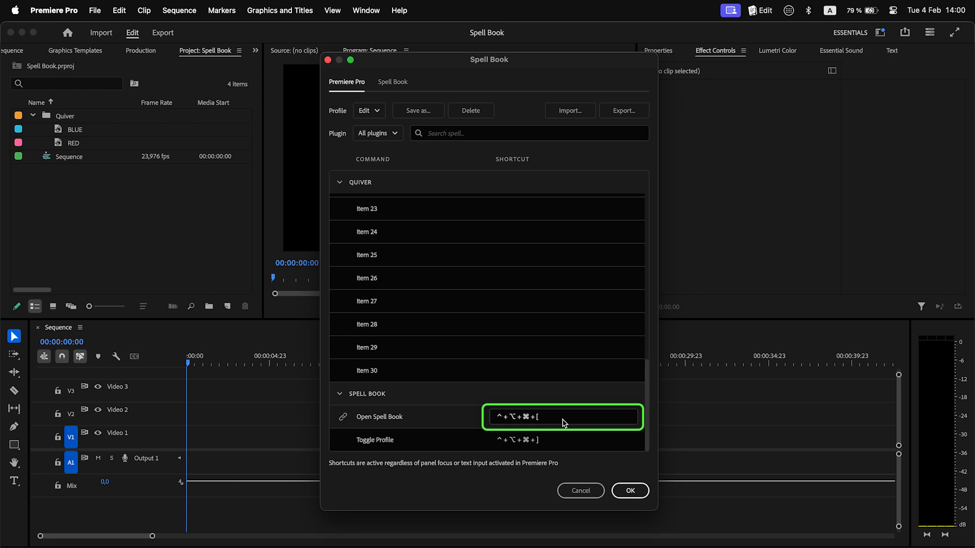
# - Try S on Add start marker, leave it unassigned after the Slip Tool clash, and close Spell Book
pyautogui.click(630, 490)
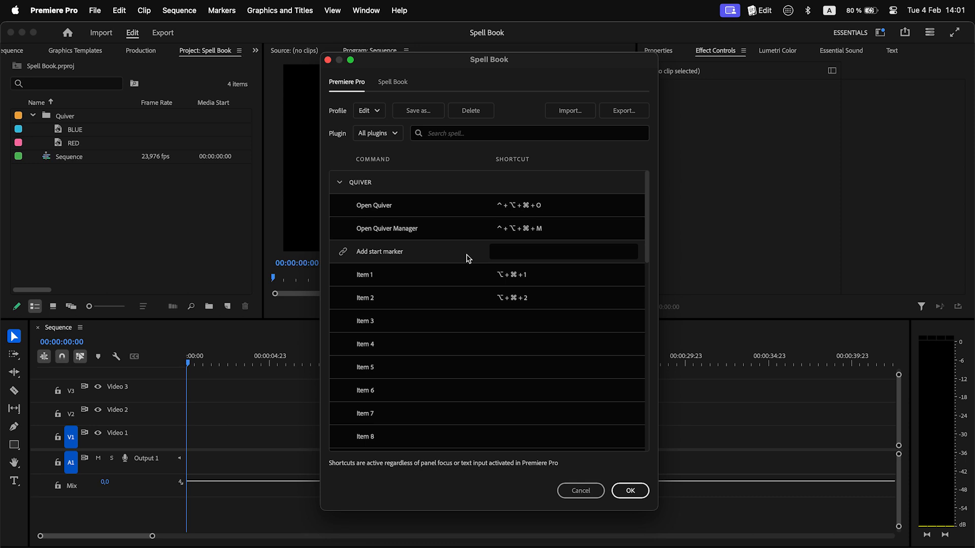
pyautogui.click(562, 251)
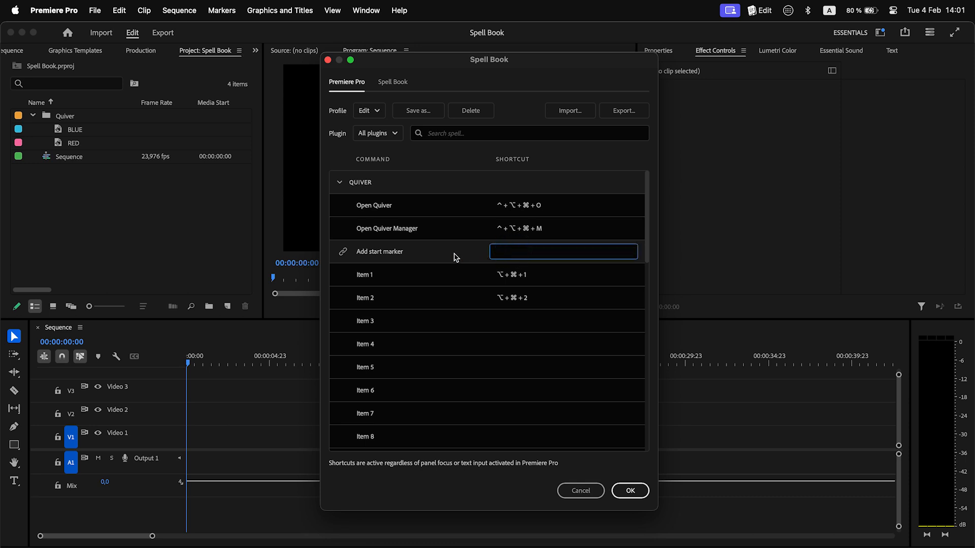
pyautogui.write('S')
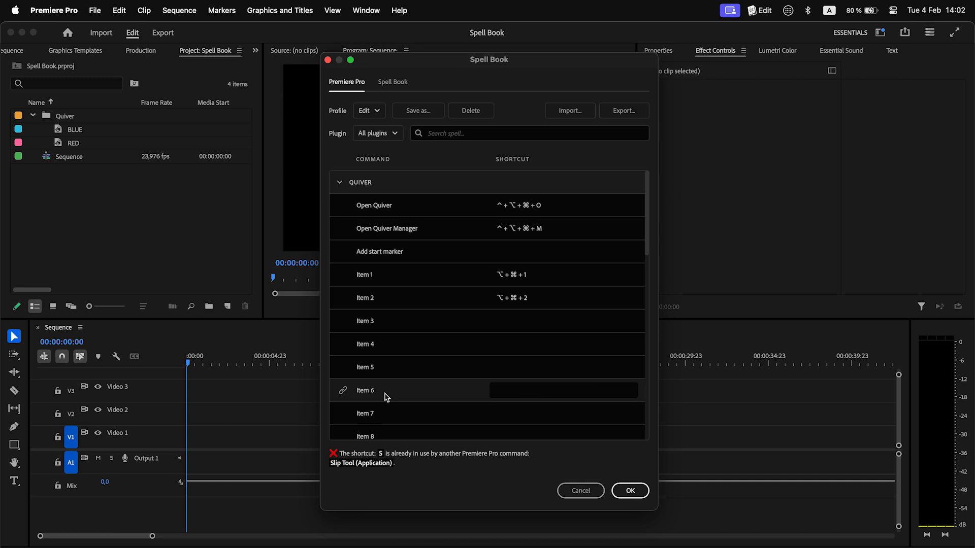
pyautogui.scroll(-3)
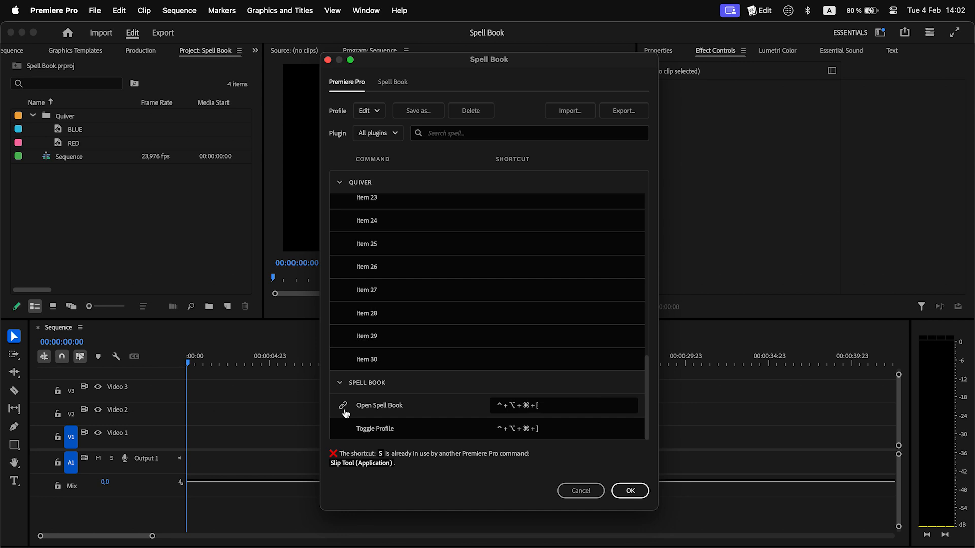
pyautogui.click(630, 491)
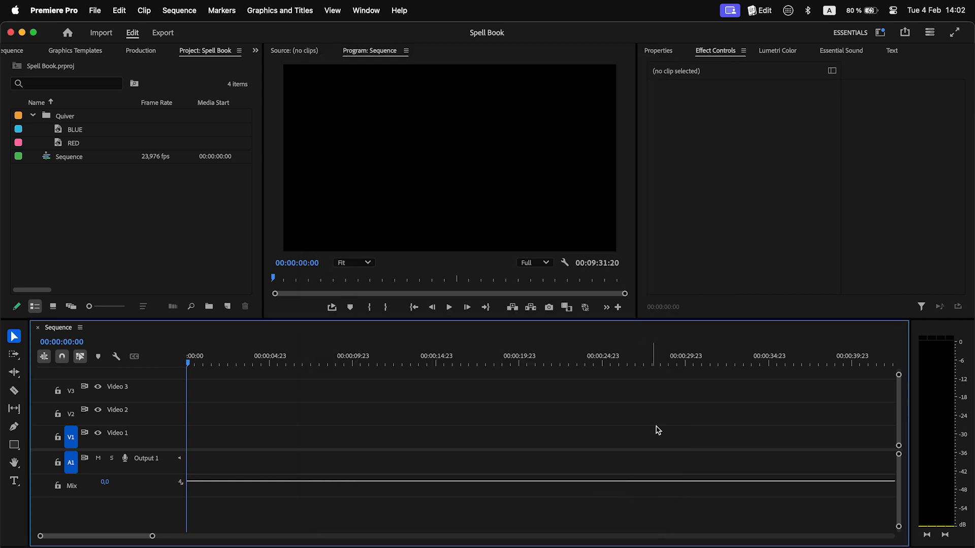
# - In Stream Deck, place a System > Website action on the first key
pyautogui.click(788, 10)
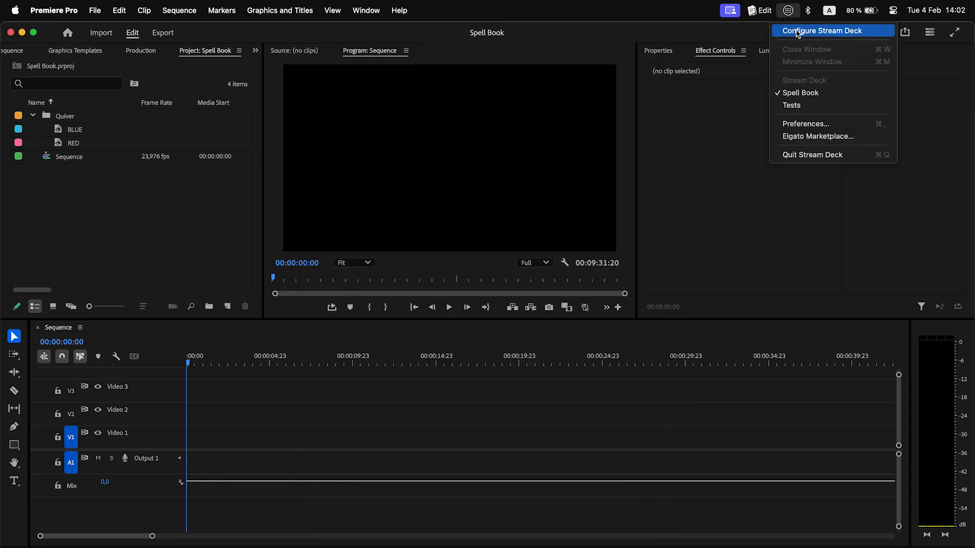
pyautogui.click(822, 31)
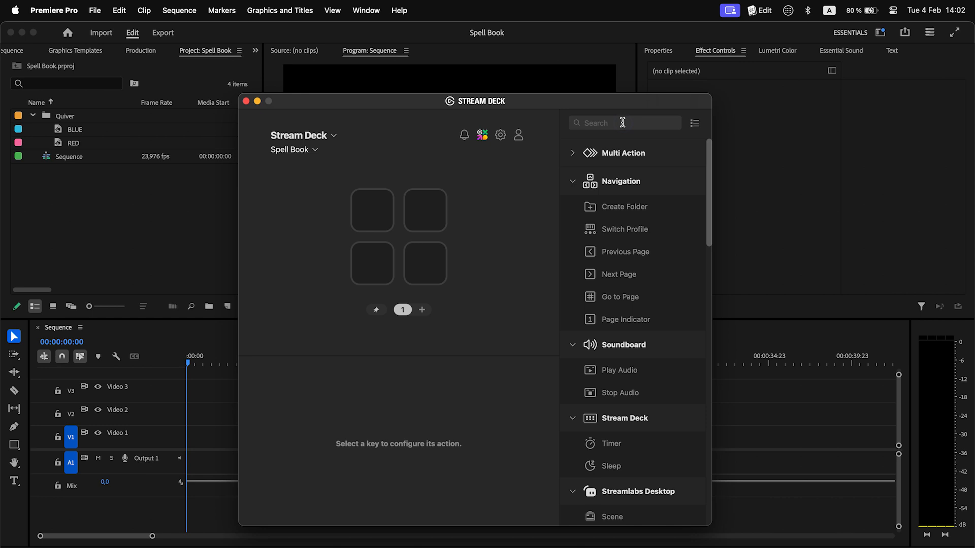
pyautogui.write('web')
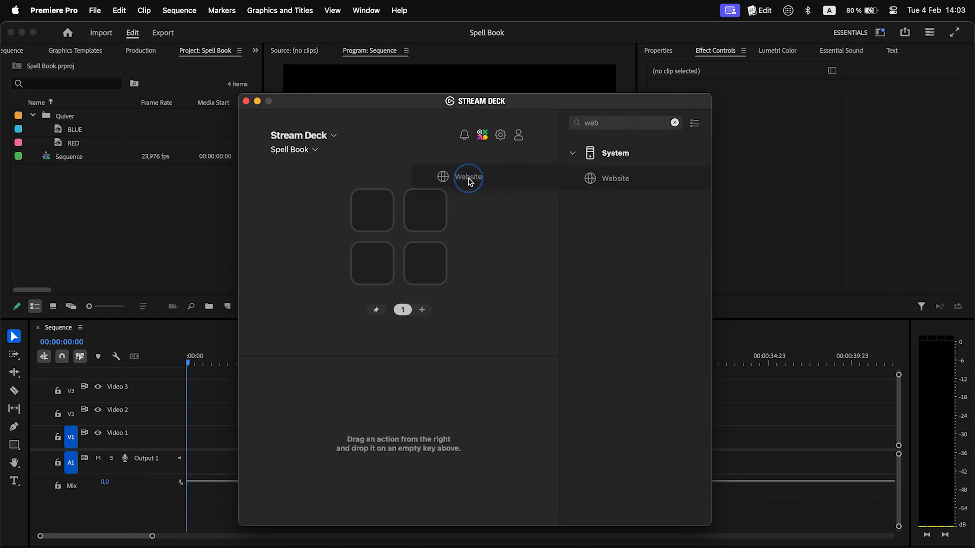
pyautogui.moveTo(468, 176); pyautogui.dragTo(372, 210)
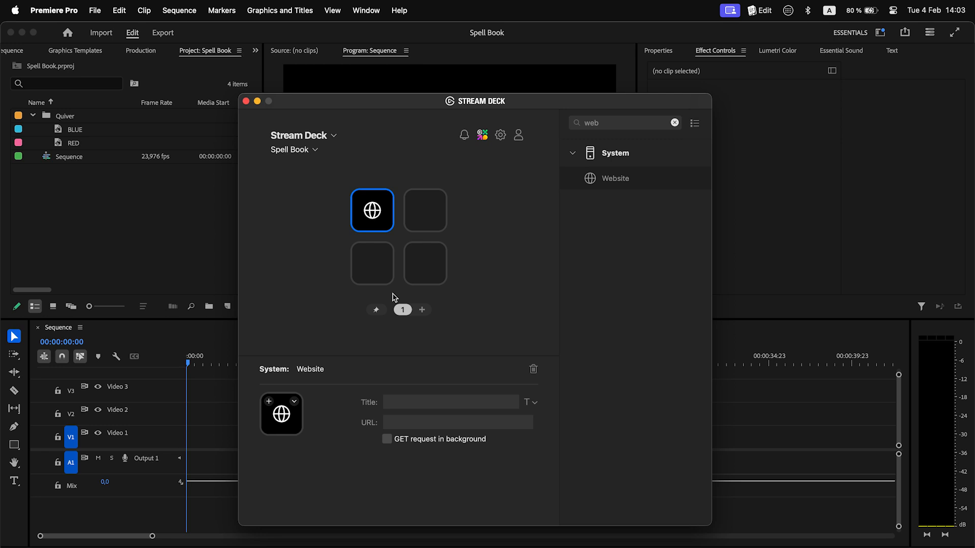
# - Title the key 'Spell Book' and paste the copied link into its URL field
pyautogui.write('Spell Book')
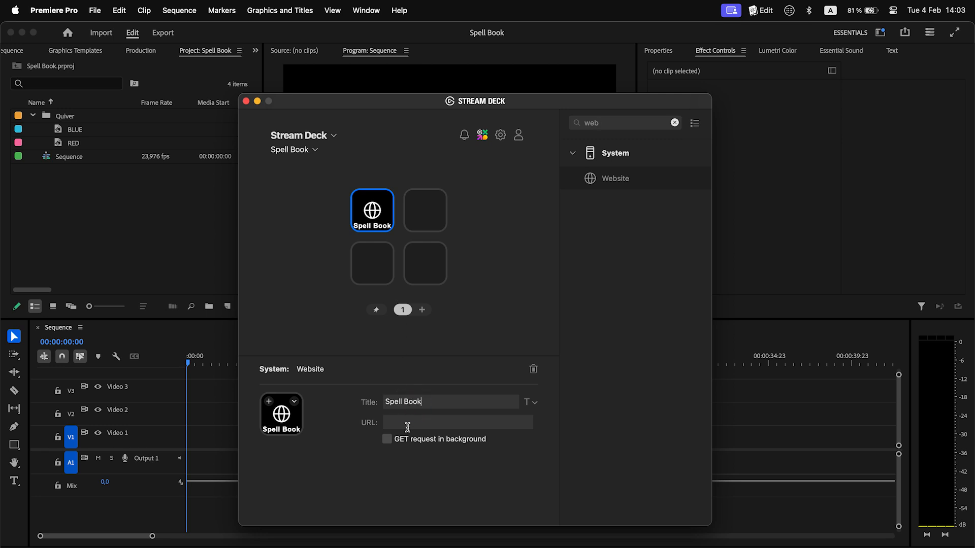
pyautogui.rightClick(407, 423)
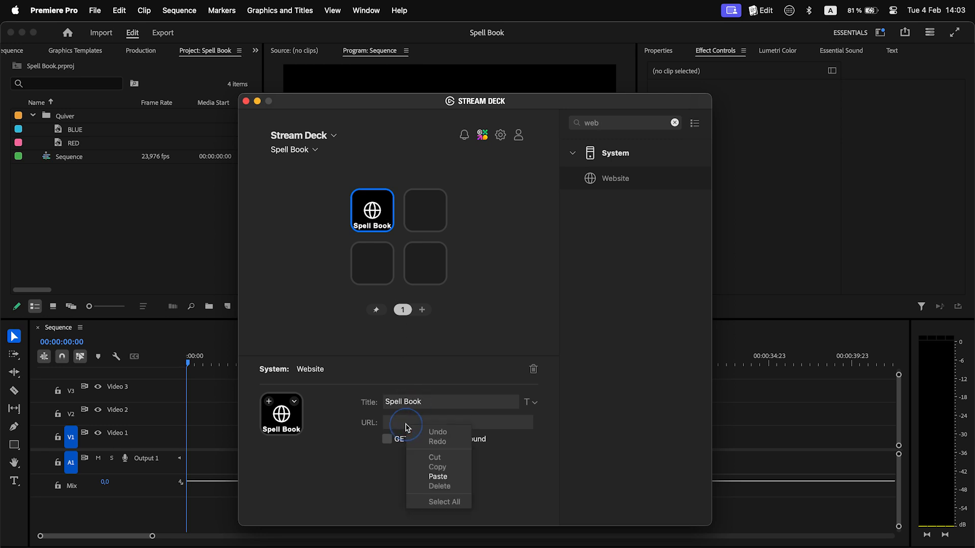
pyautogui.click(438, 476)
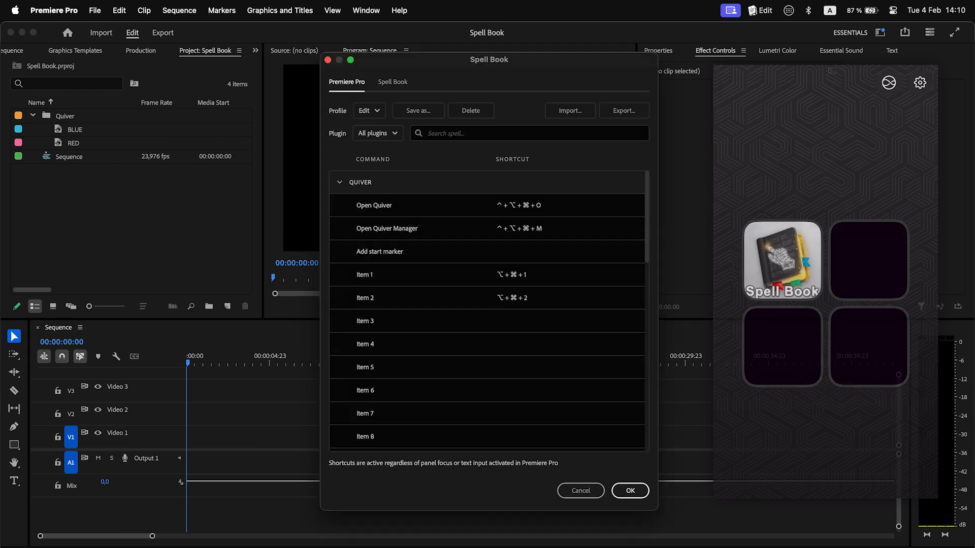
pyautogui.click(369, 110)
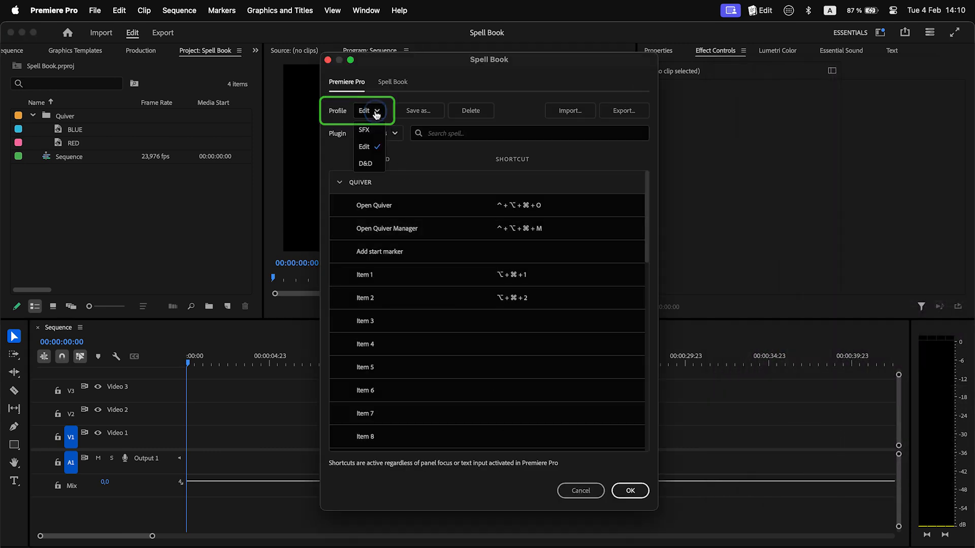
pyautogui.click(364, 129)
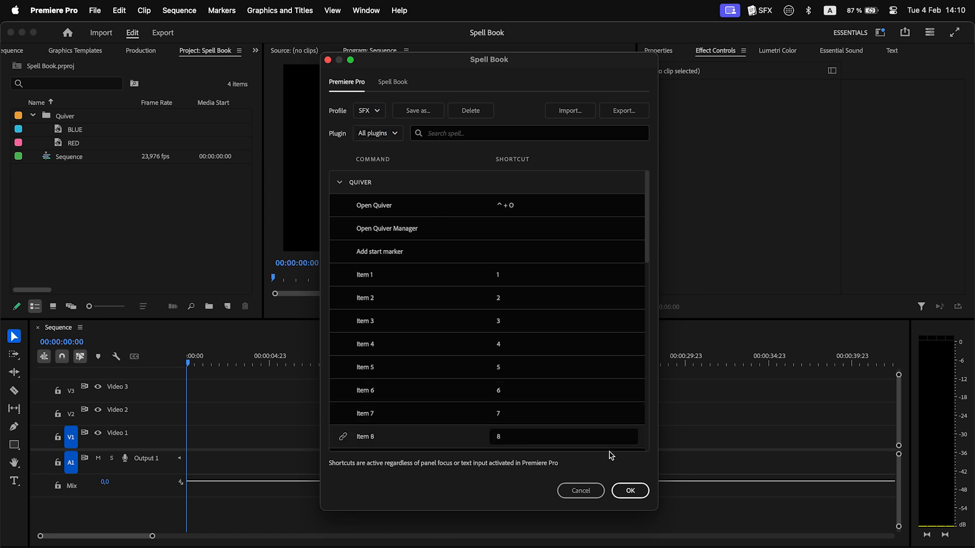
pyautogui.click(629, 491)
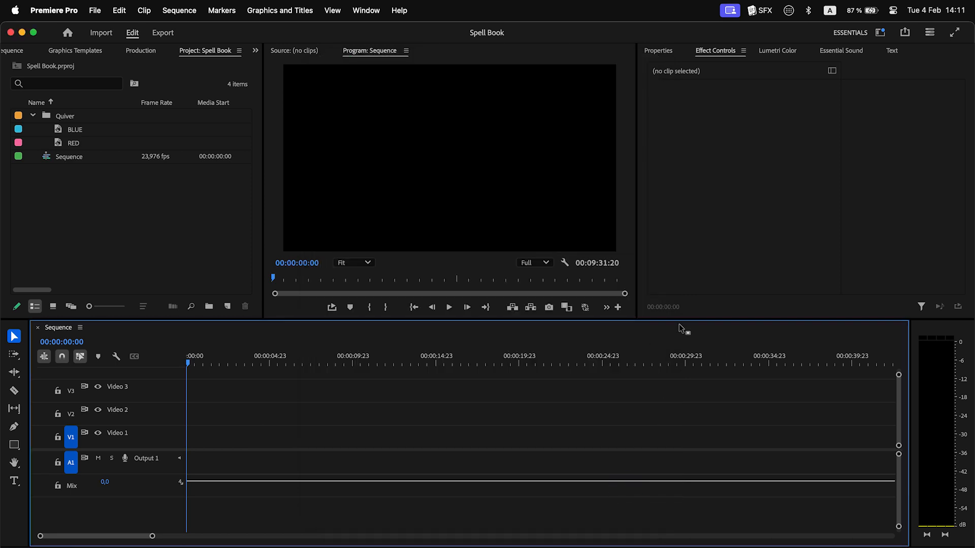
pyautogui.click(760, 10)
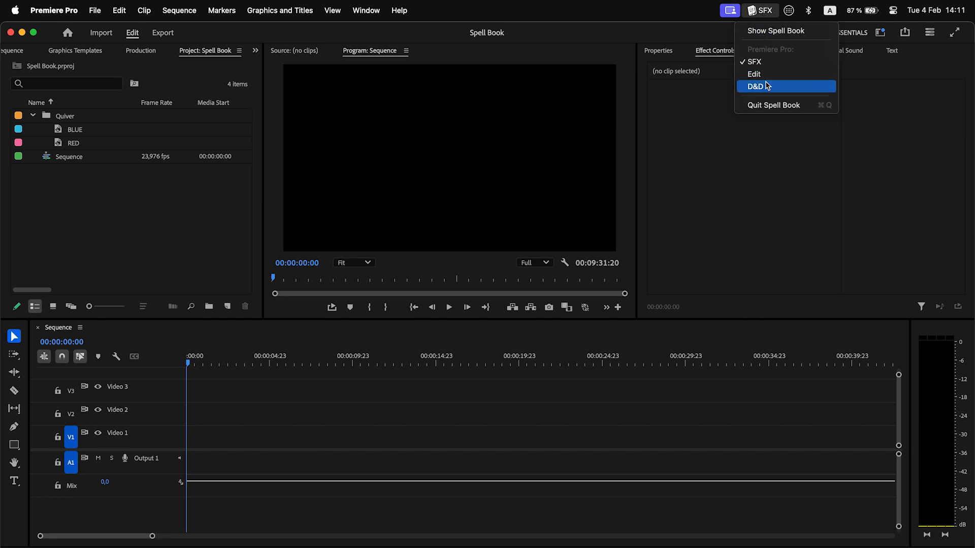
pyautogui.click(756, 86)
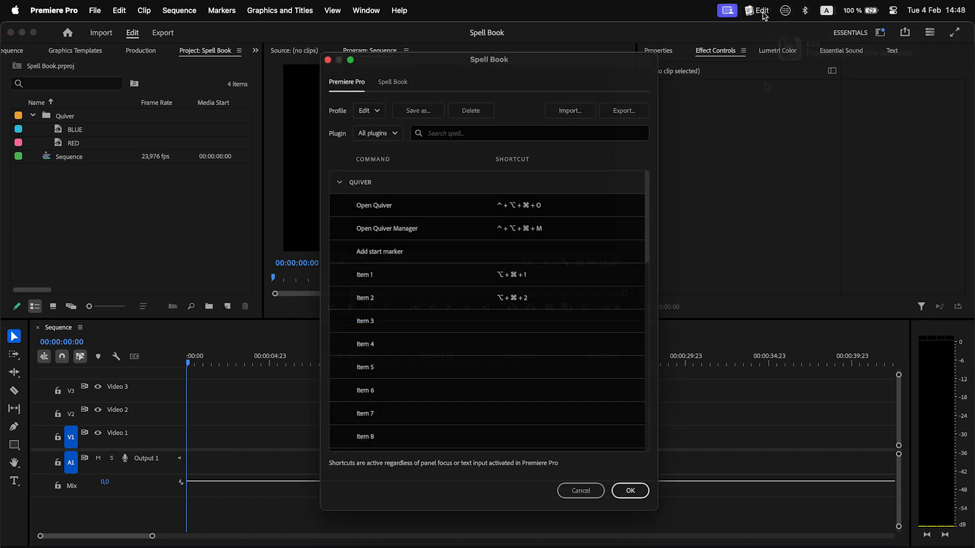
# - Import both knights_of_the_editing_table files, confirming the overwrite of existing Quiver shortcuts
pyautogui.click(624, 110)
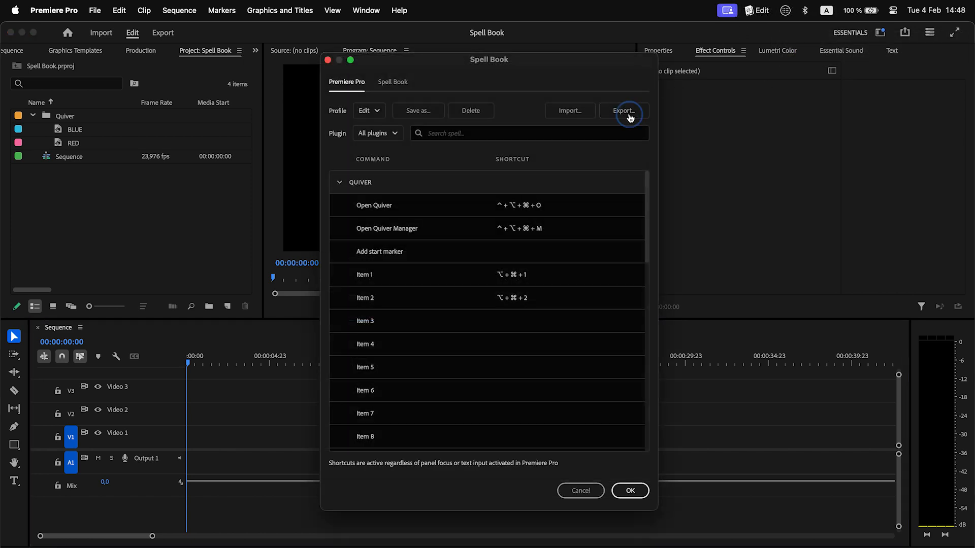
pyautogui.click(622, 110)
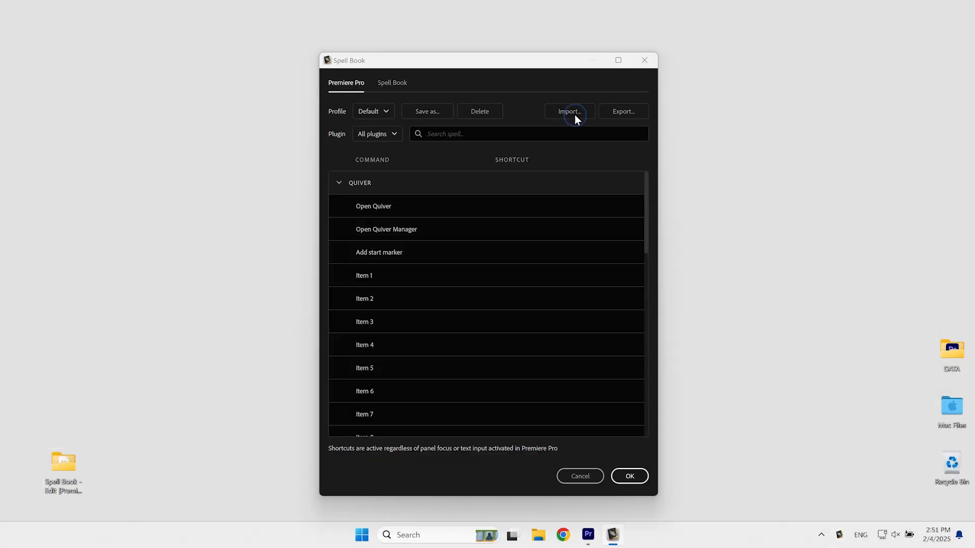
pyautogui.click(567, 112)
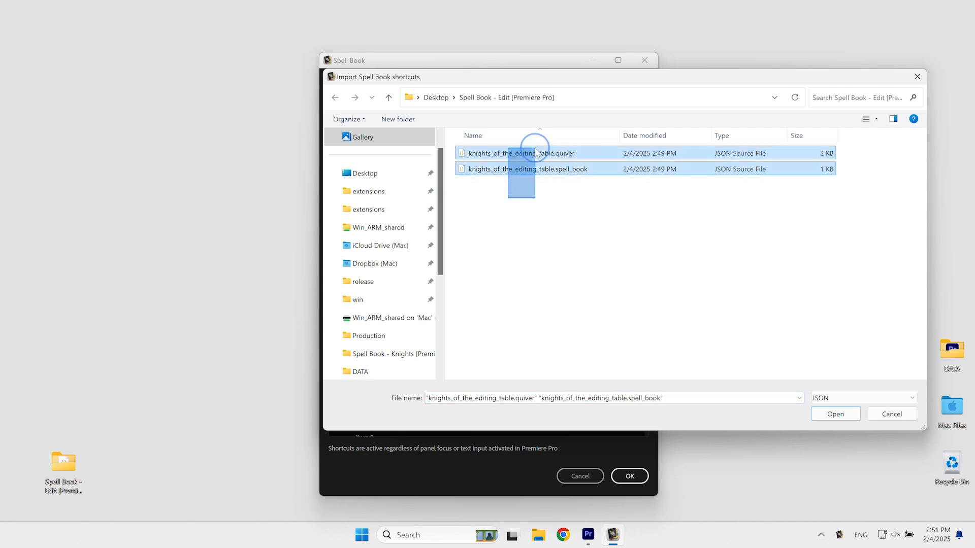
pyautogui.click(835, 415)
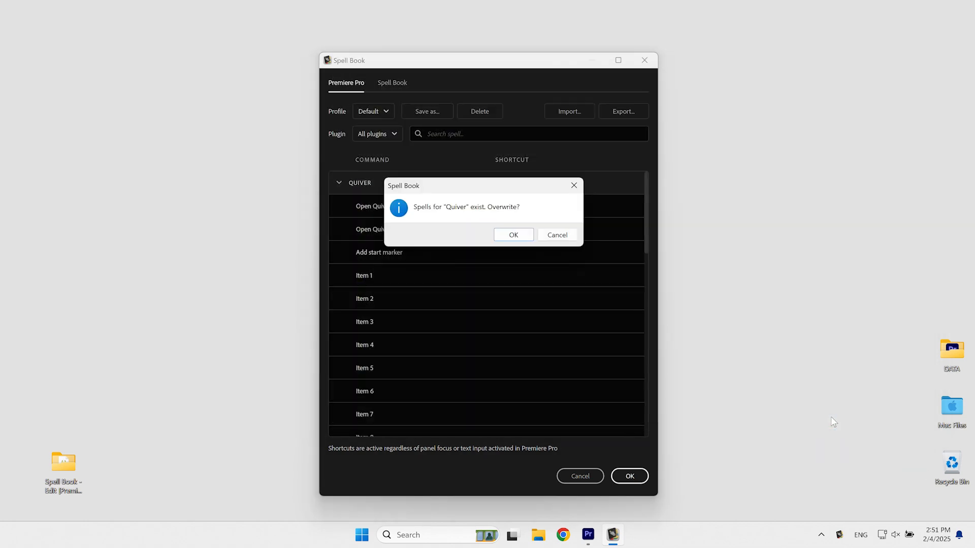
pyautogui.click(512, 235)
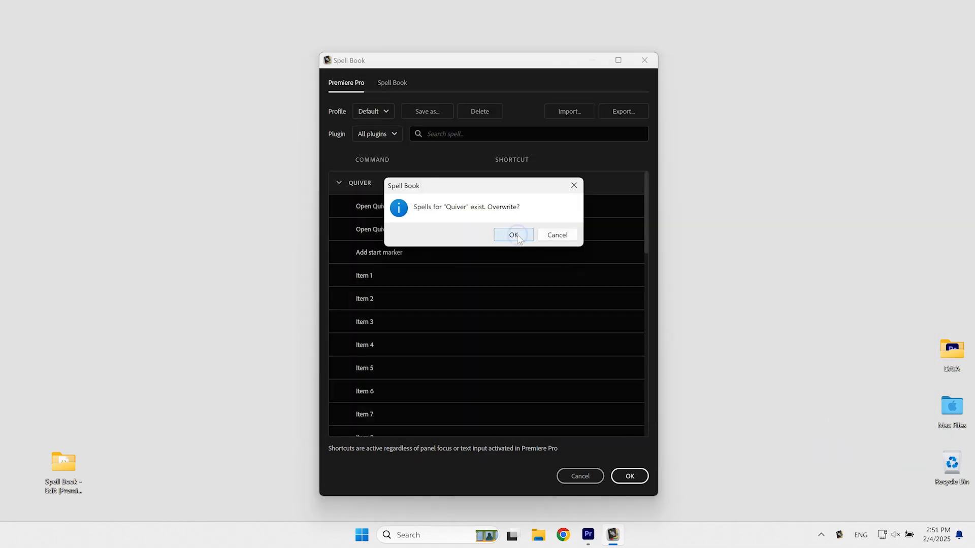
pyautogui.click(514, 235)
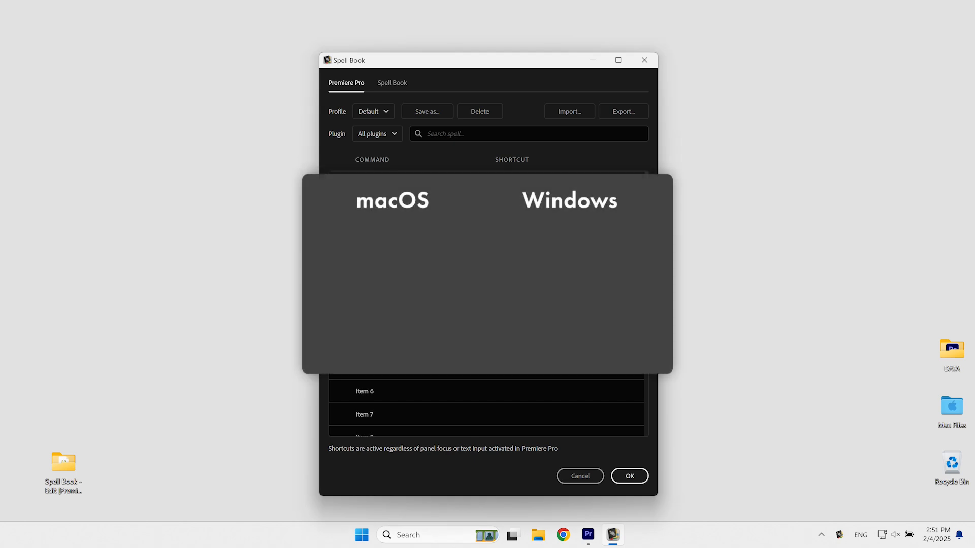
# - Check the imported Ctrl/Alt modifier combos and begin assigning a shortcut to Item 3
pyautogui.press('shift')
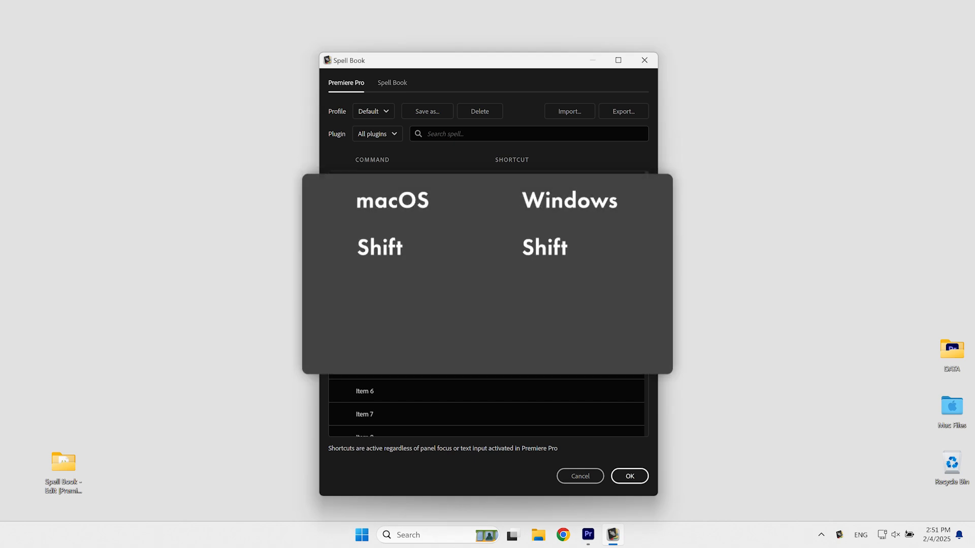
pyautogui.press('alt')
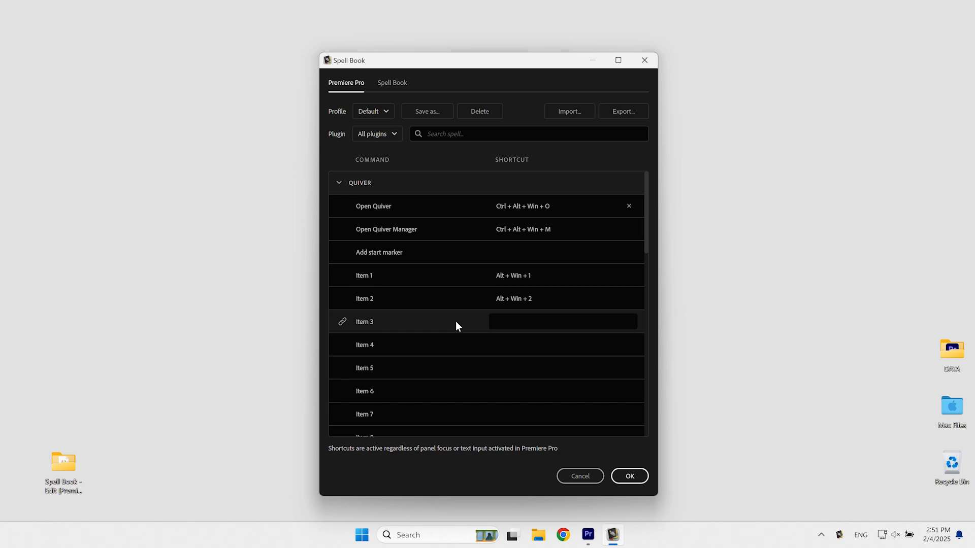
pyautogui.click(561, 322)
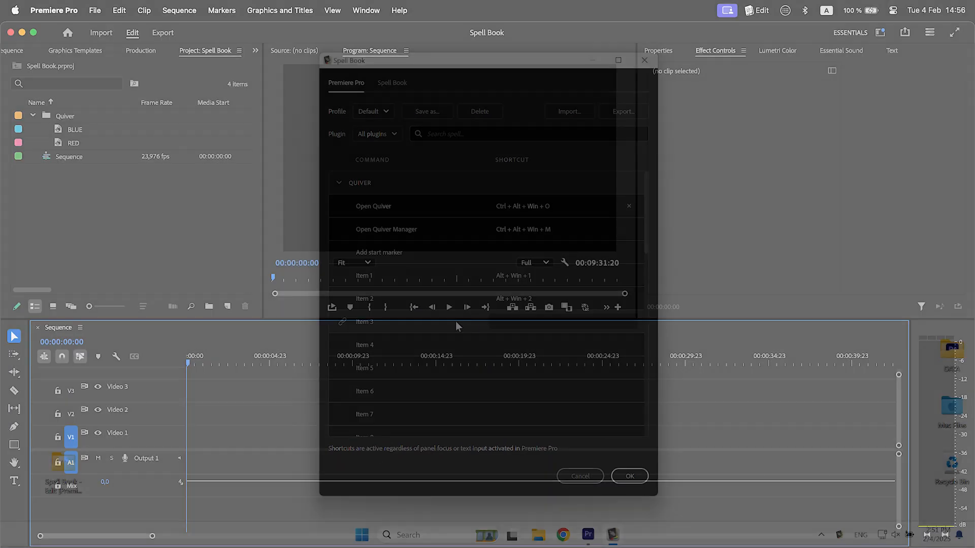
# - Finish the note 'Premiere Pro is not active app', then confirm and close the Spell Book shortcuts window
pyautogui.click(628, 475)
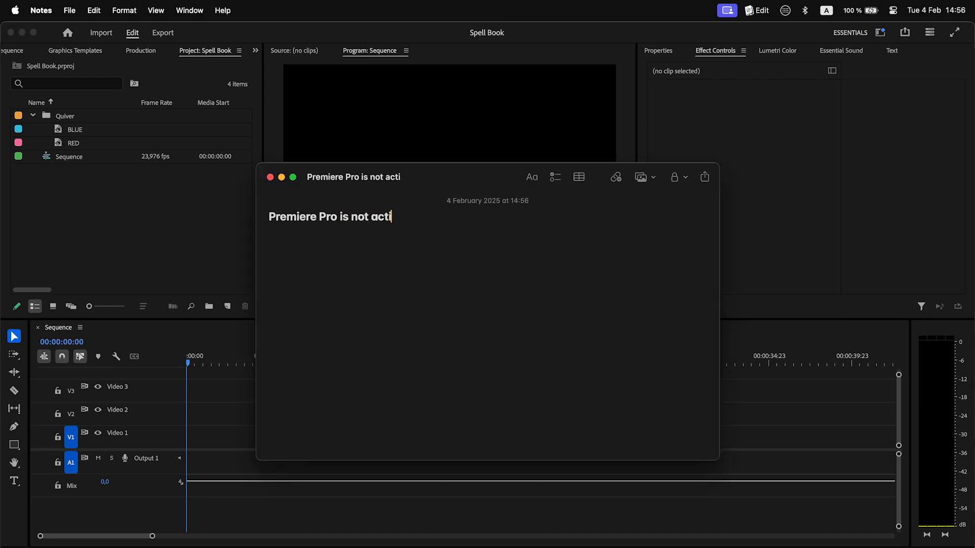
pyautogui.write('ve app')
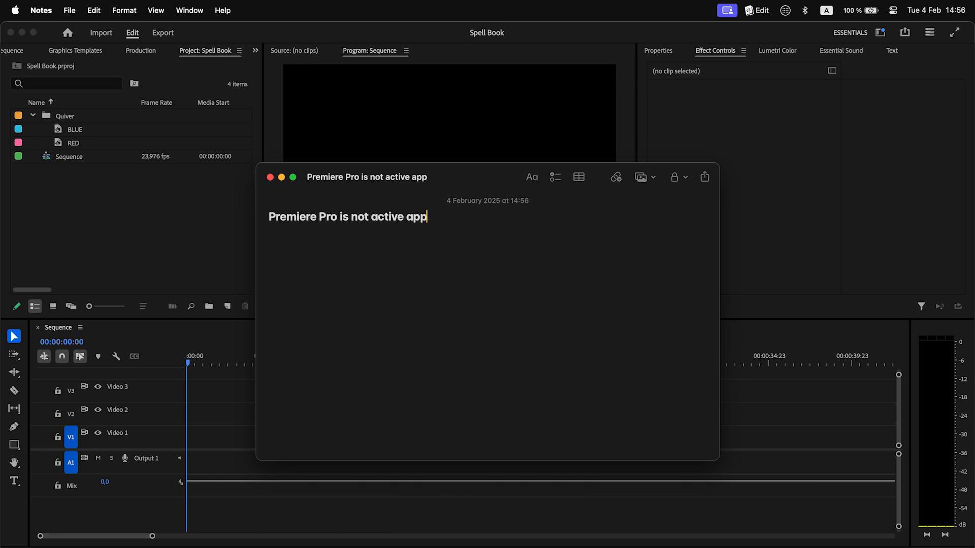
pyautogui.press('ctrl+alt+cmd+]')
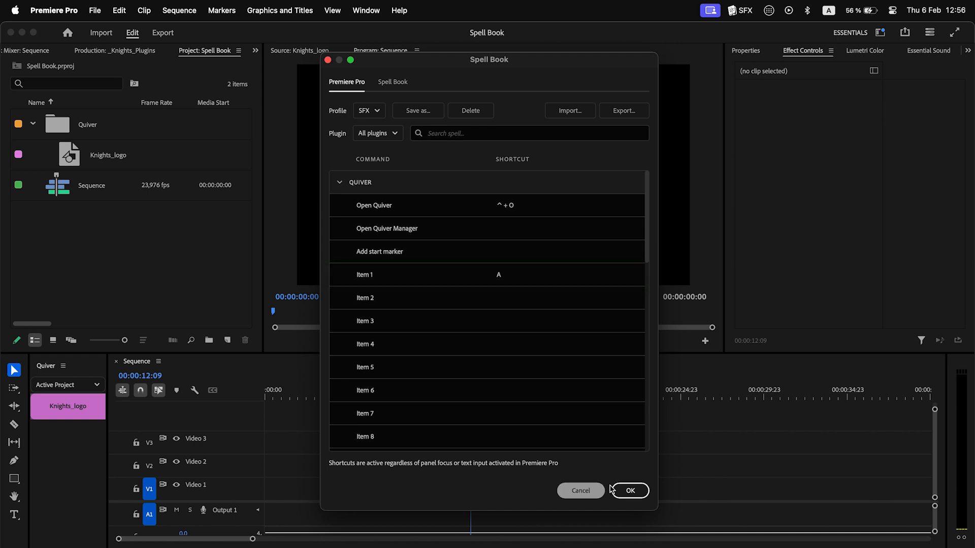
pyautogui.click(629, 490)
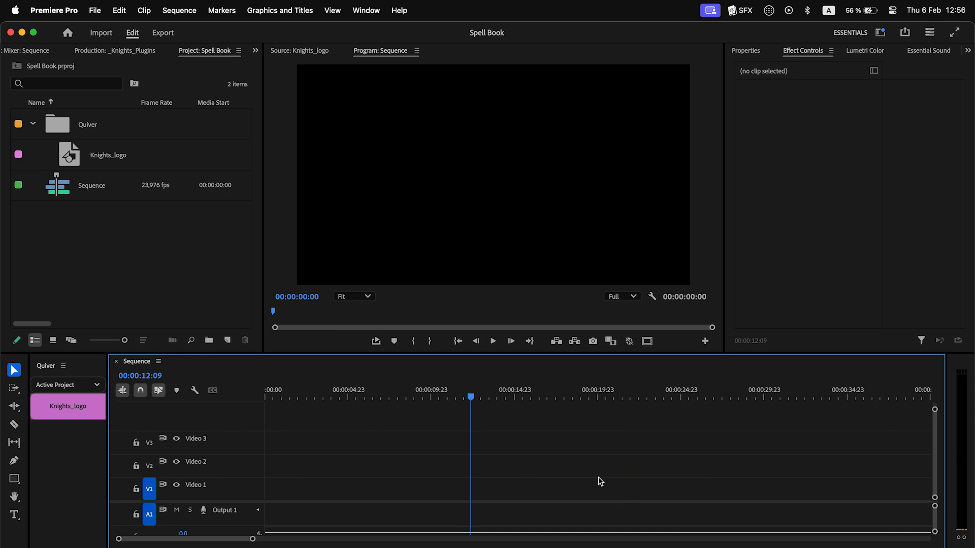